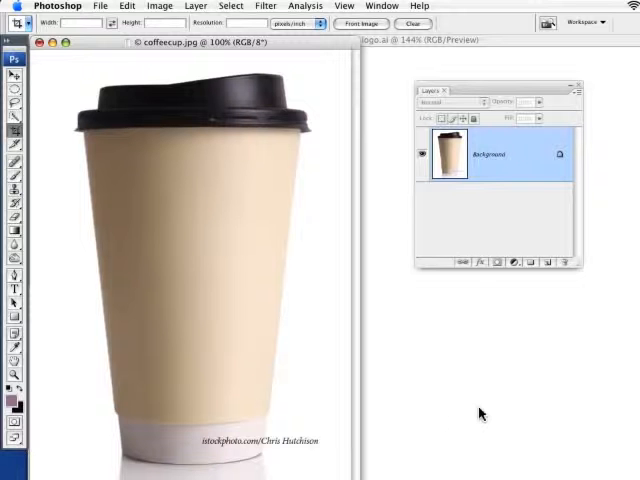
pyautogui.moveTo(455, 439)
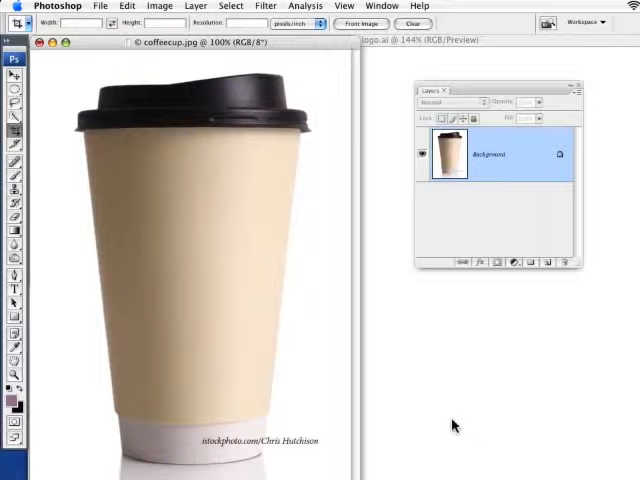
pyautogui.moveTo(445, 446)
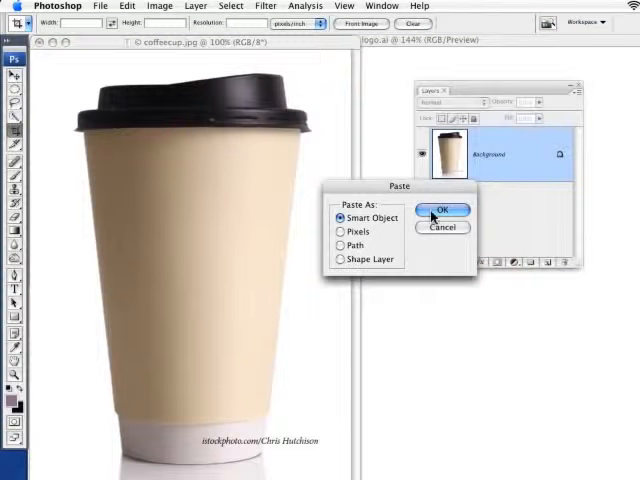
# Step: Paste the planet coffee logo onto the cup photo as a Smart Object
pyautogui.click(441, 211)
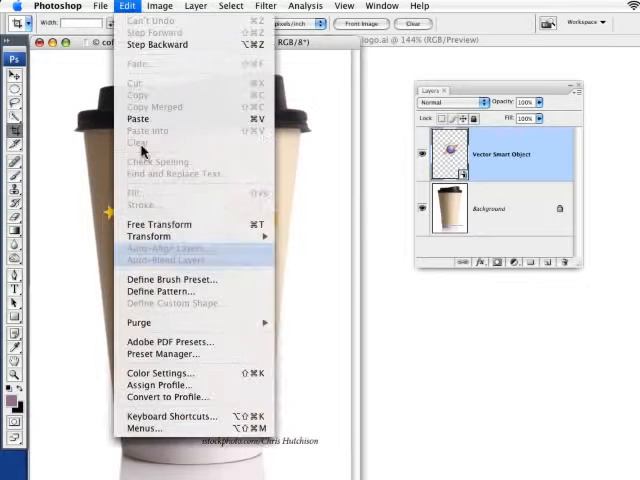
pyautogui.moveTo(150, 236)
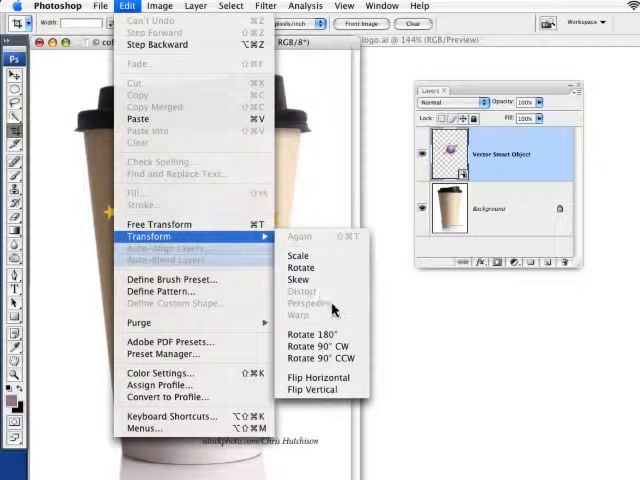
pyautogui.moveTo(357, 330)
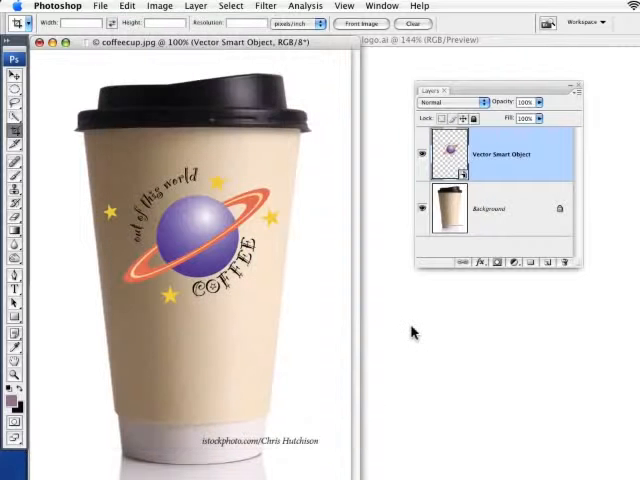
pyautogui.moveTo(412, 173)
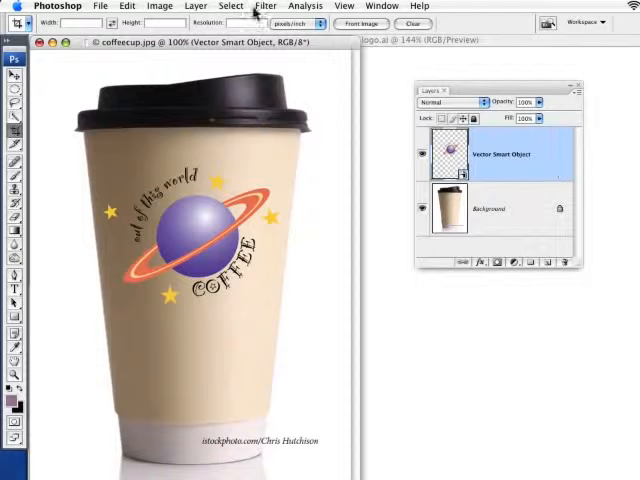
# Step: Convert the Vector Smart Object logo layer into a new nested smart object
pyautogui.click(196, 6)
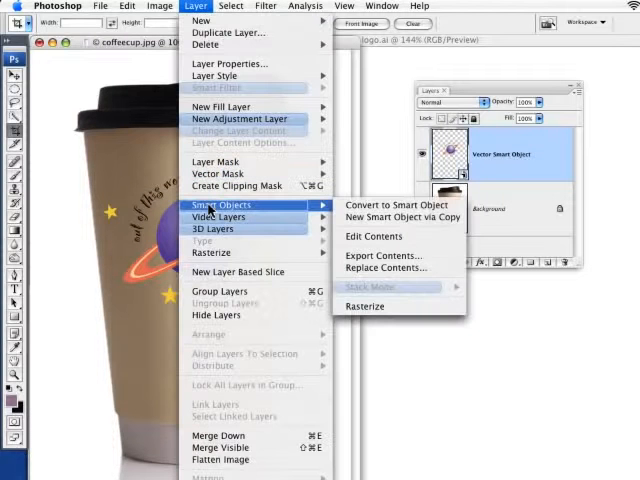
pyautogui.moveTo(390, 204)
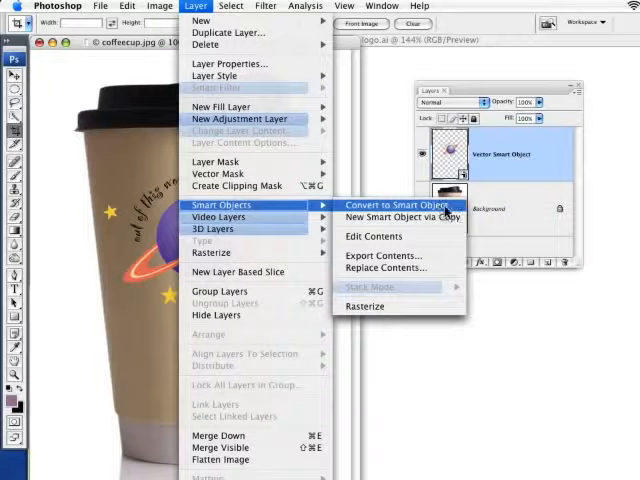
pyautogui.click(392, 204)
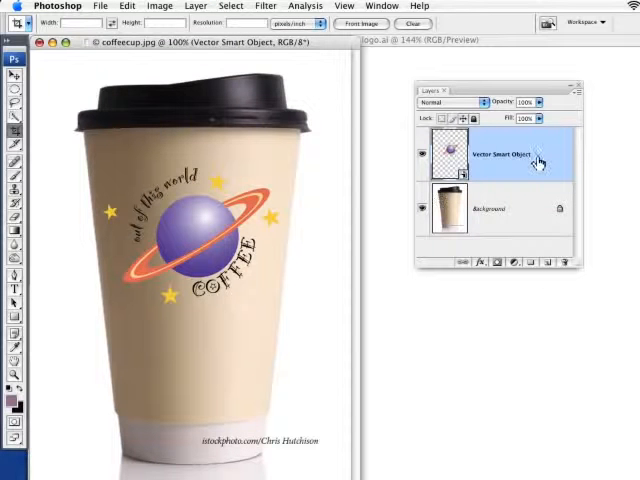
pyautogui.moveTo(435, 147)
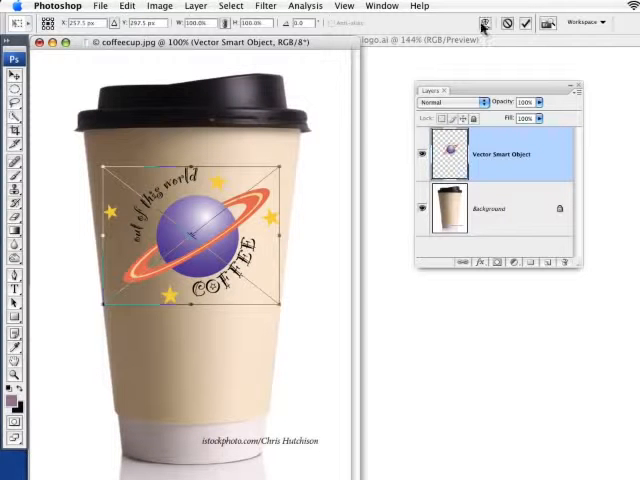
# Step: Warp the logo with free transform so it bends around the cup
pyautogui.click(480, 24)
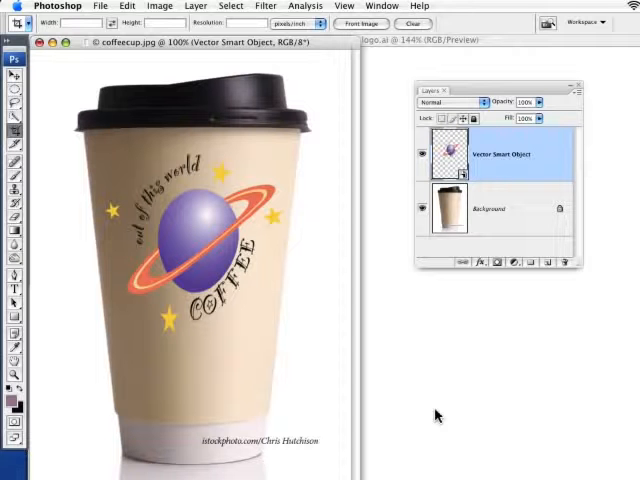
pyautogui.moveTo(412, 223)
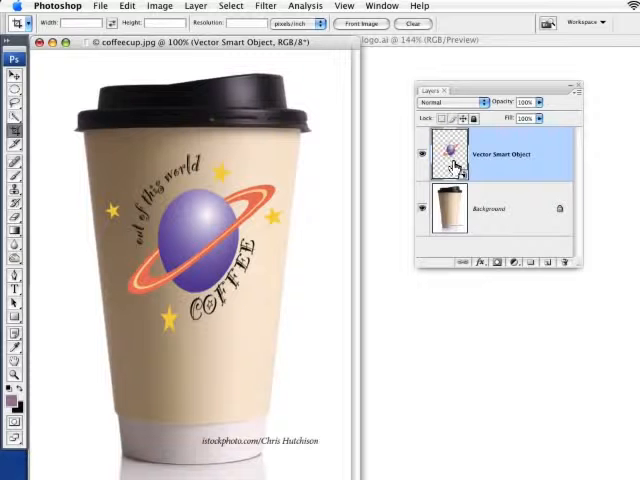
# Step: Open the warped logo smart object's contents to reach the vector artwork
pyautogui.doubleClick(451, 152)
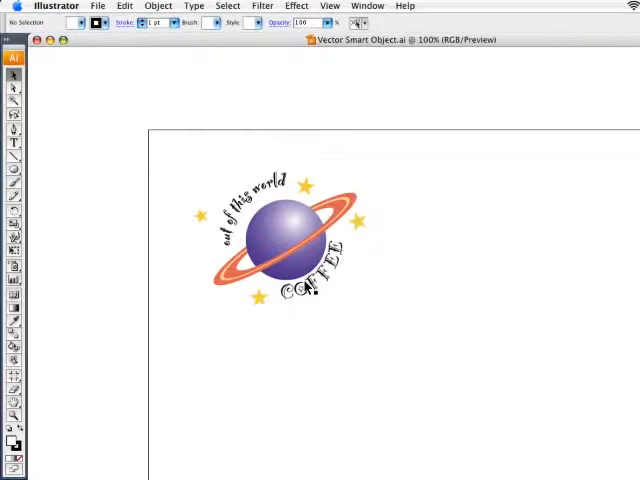
# Step: Select the COFFEE text under the planet with the Type tool to retype it
pyautogui.click(14, 143)
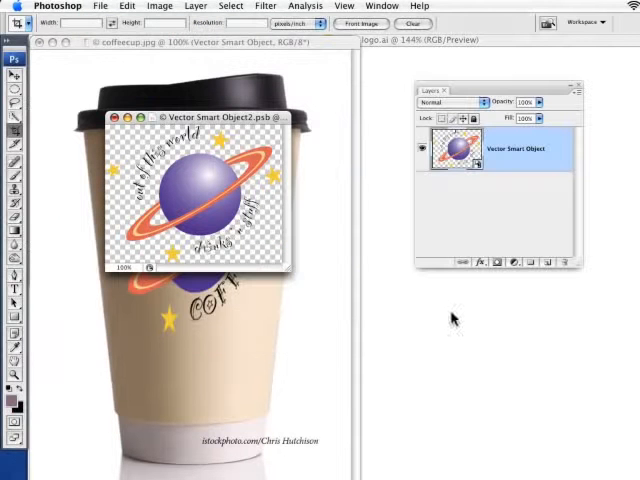
pyautogui.moveTo(297, 263)
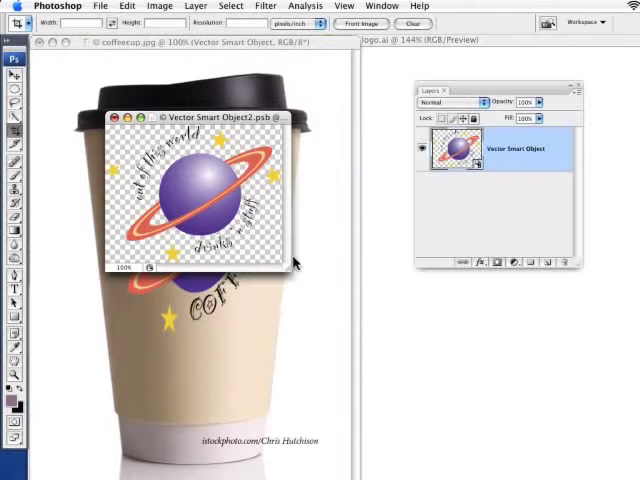
pyautogui.moveTo(289, 258)
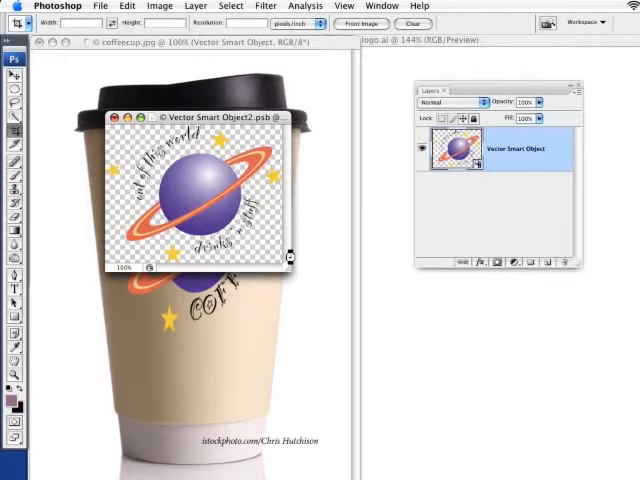